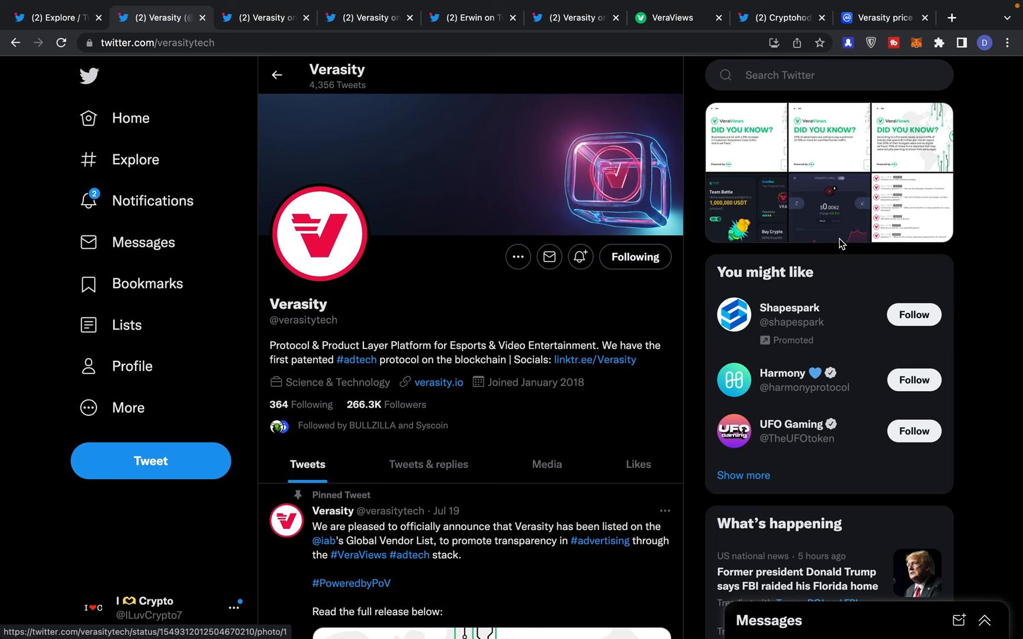
mouse_move(846, 557)
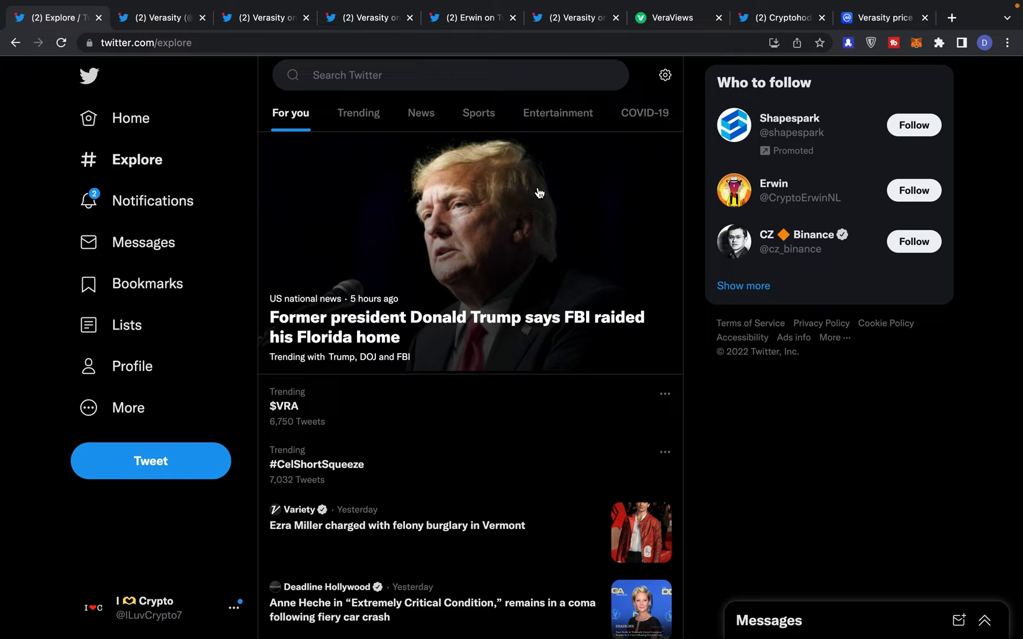
mouse_move(361, 415)
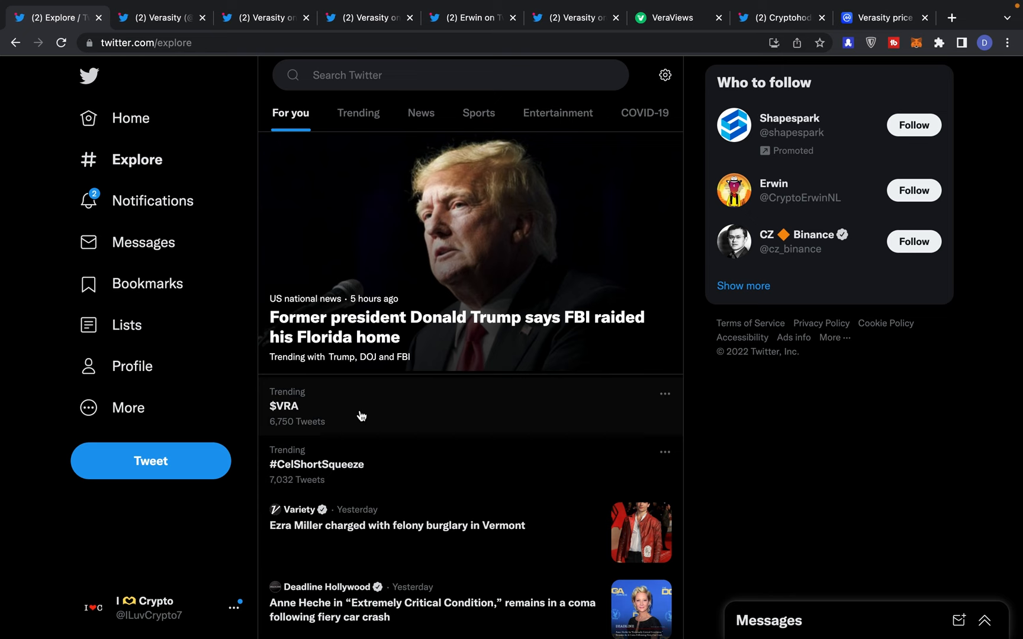
click(1006, 43)
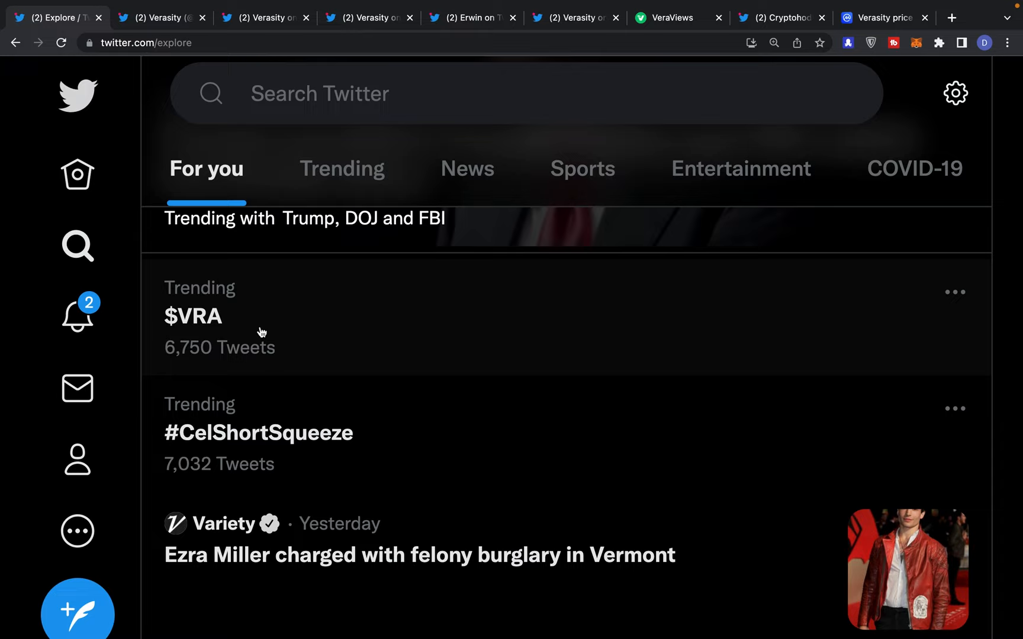
mouse_move(253, 315)
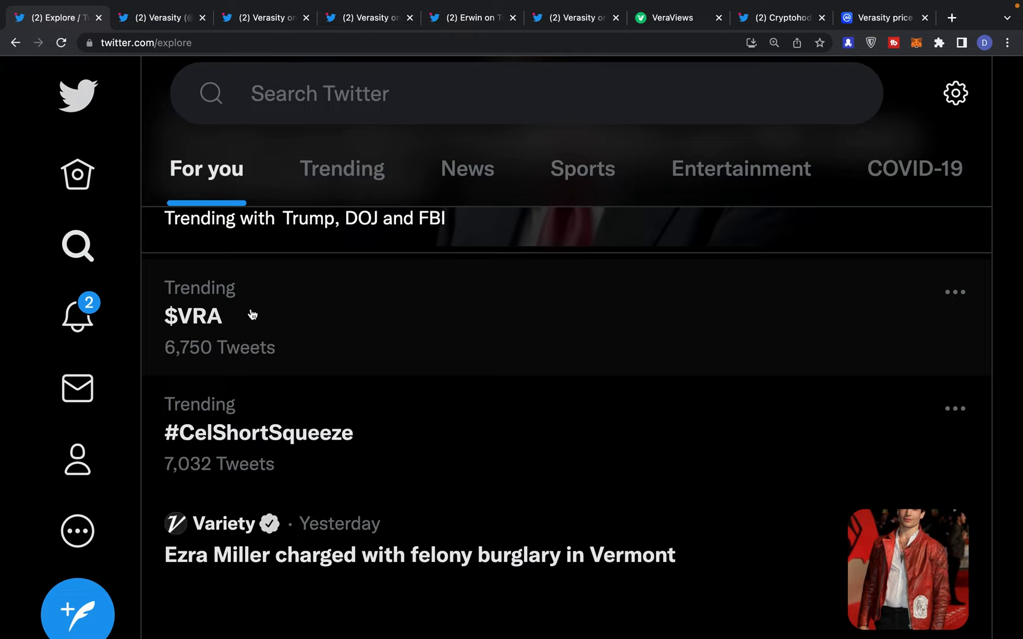
mouse_move(267, 17)
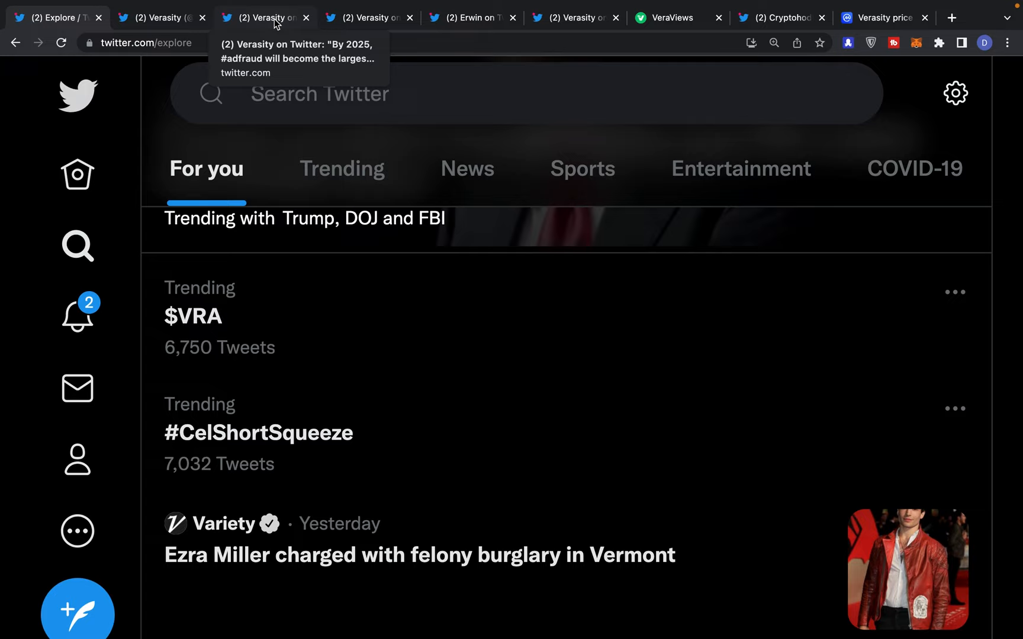
mouse_move(290, 27)
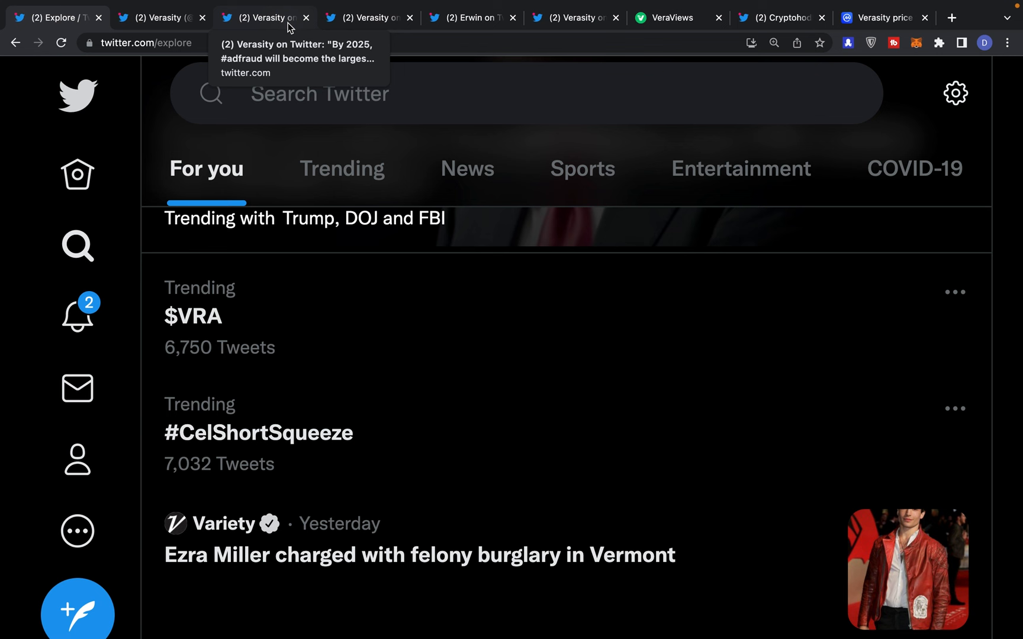
Switch to the browser tab with the Verasity #adfraud organised-crime tweet
click(264, 17)
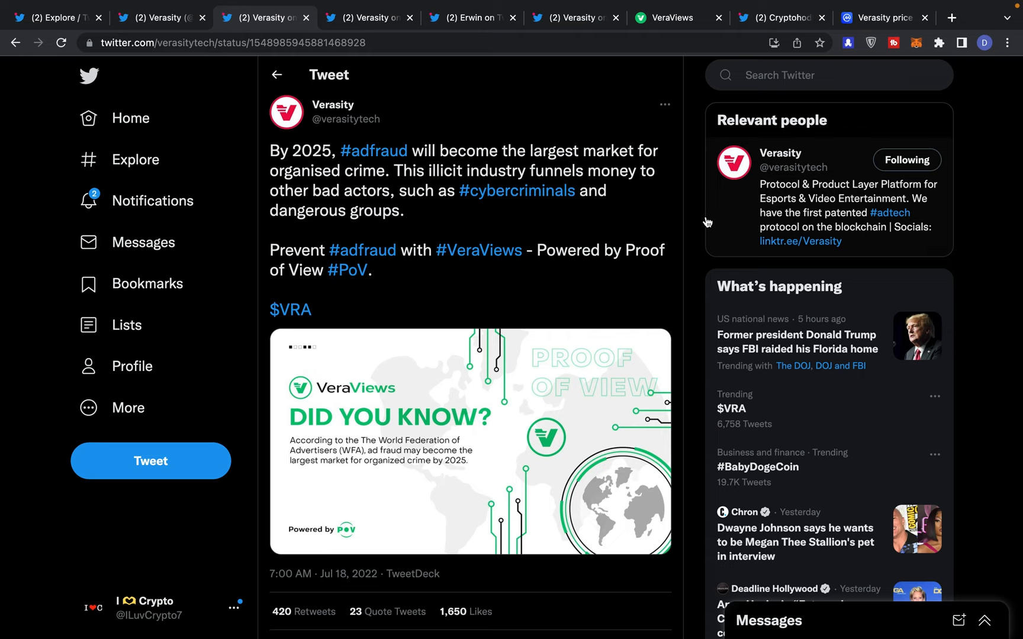
mouse_move(600, 240)
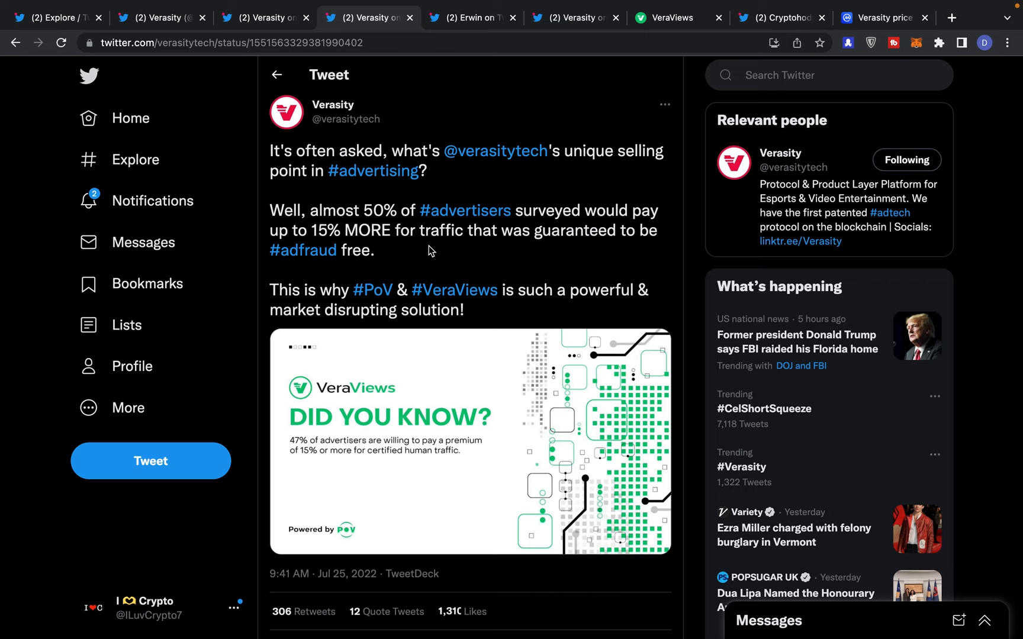
mouse_move(596, 222)
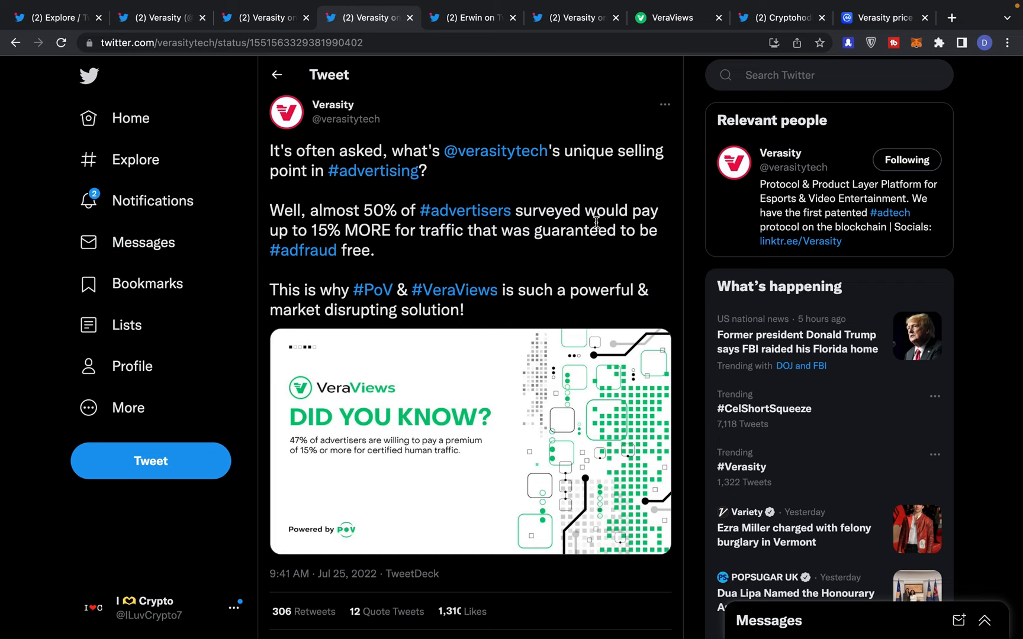
mouse_move(424, 285)
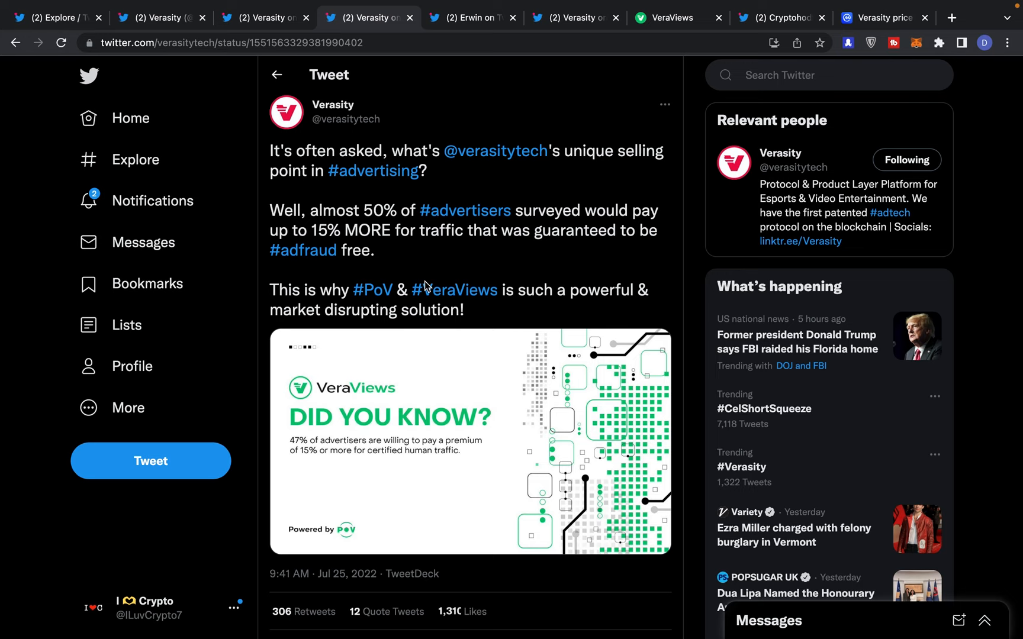
mouse_move(529, 402)
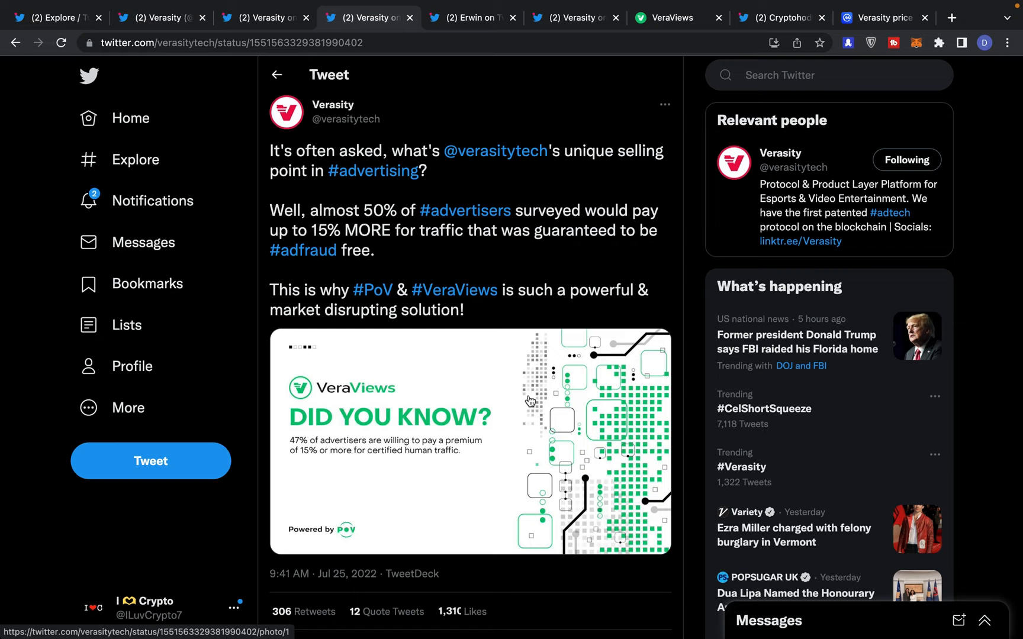
Switch to the tab with the fan tweet celebrating VeraViews completion after five years
click(467, 17)
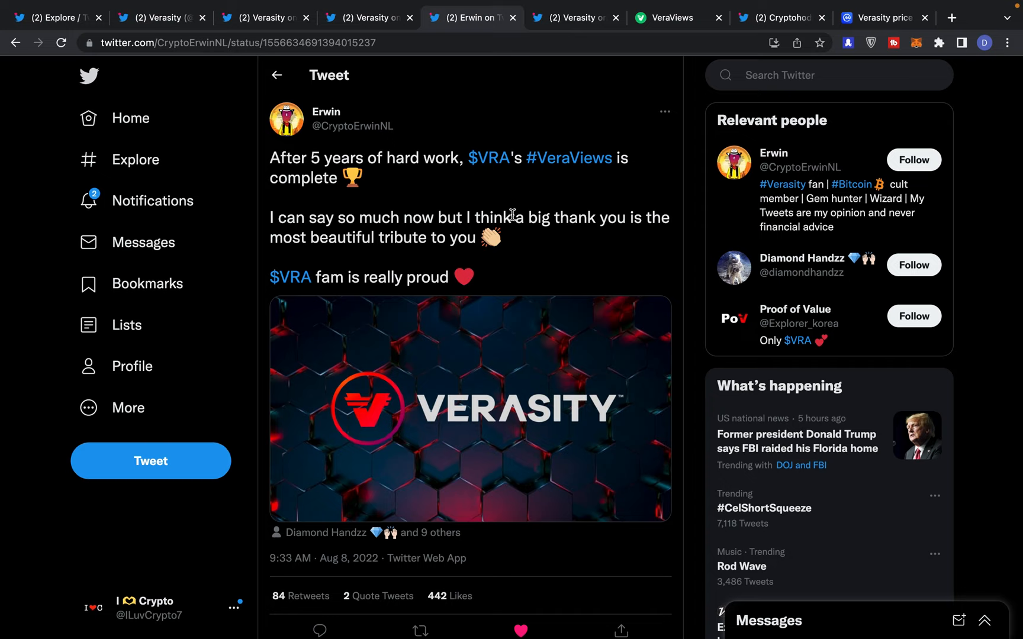
mouse_move(529, 234)
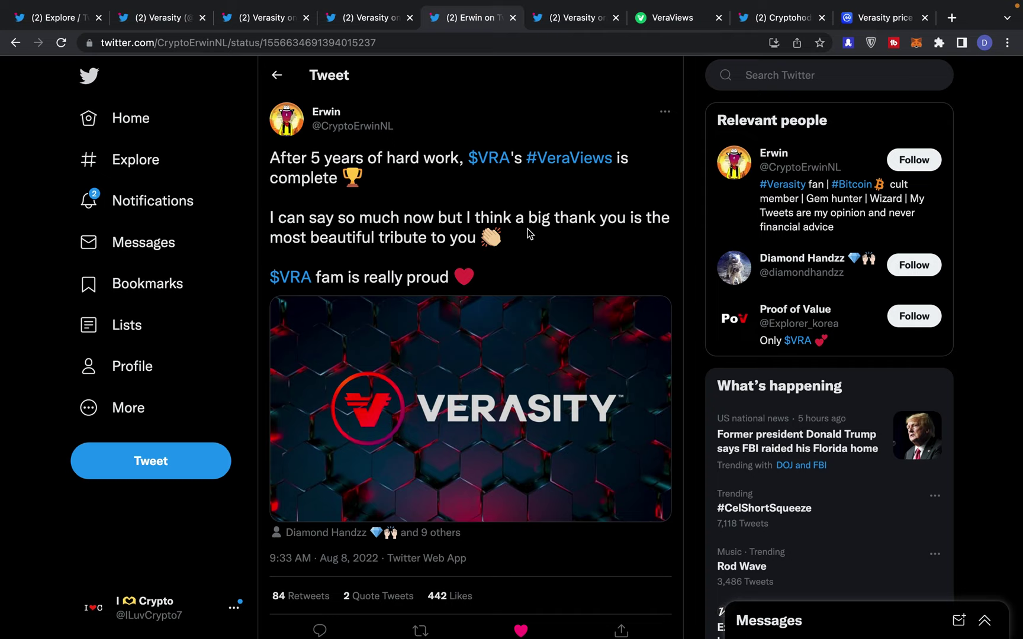
mouse_move(577, 17)
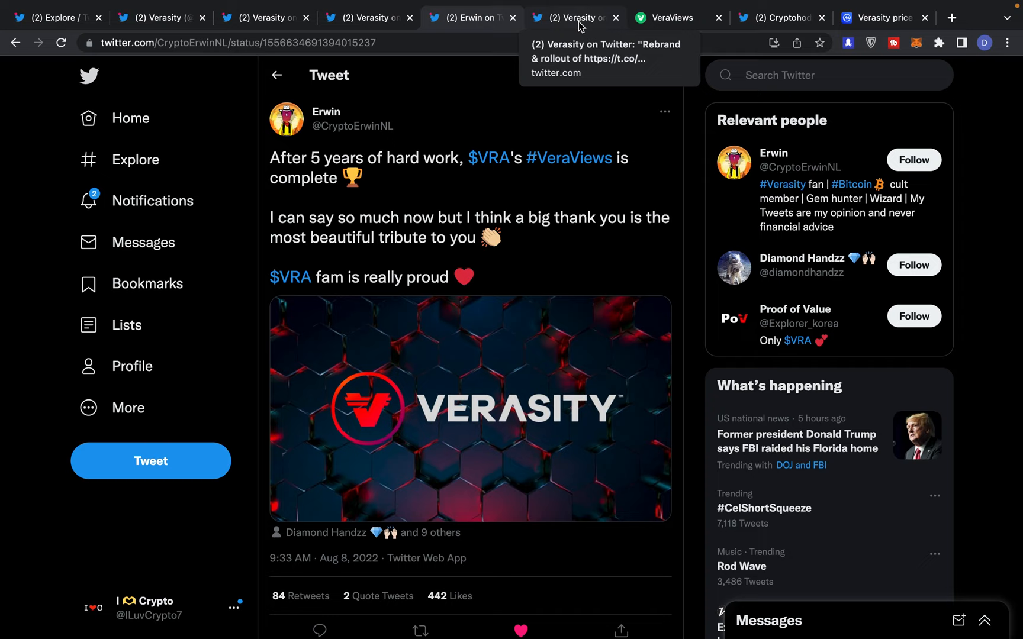
Switch to the tab with the Verasity tweet on the veraviews.com rebrand
click(573, 18)
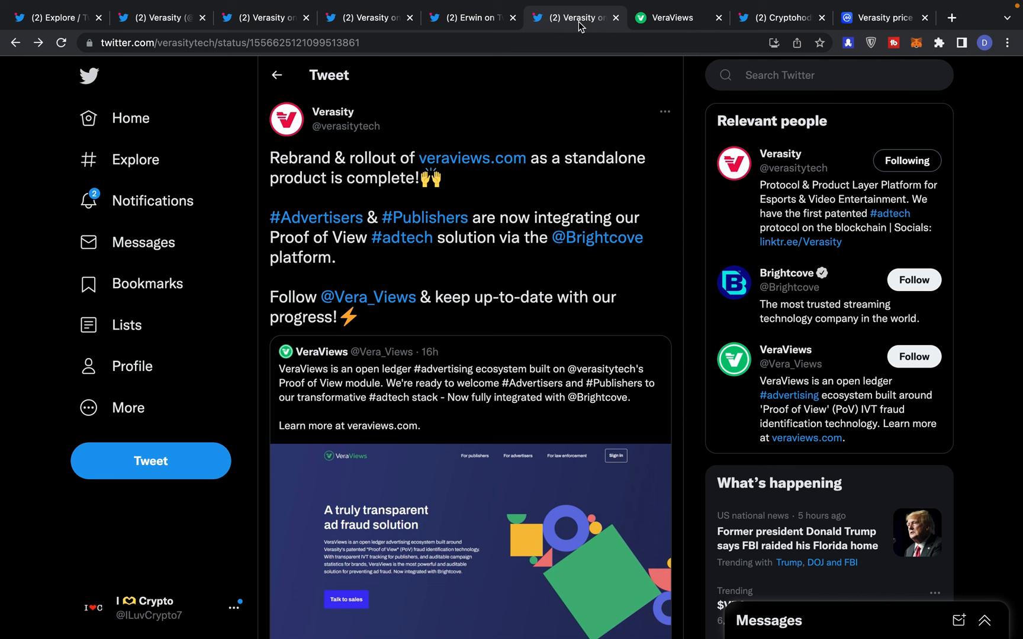
Scroll through the Verasity rebrand tweet and its quoted VeraViews Brightcove post
scroll(down, 3)
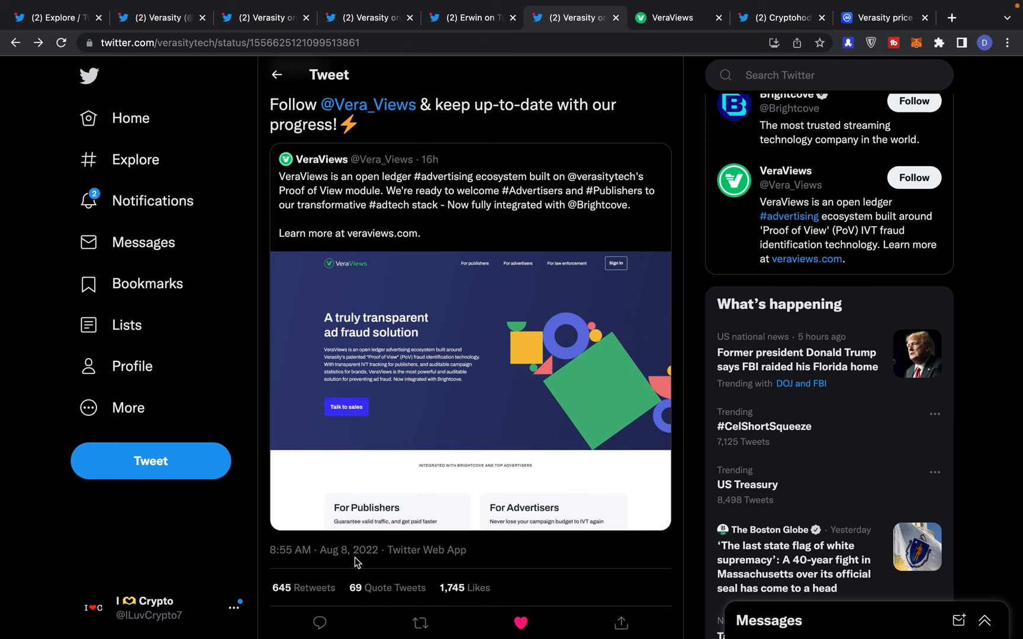
scroll(up, 3)
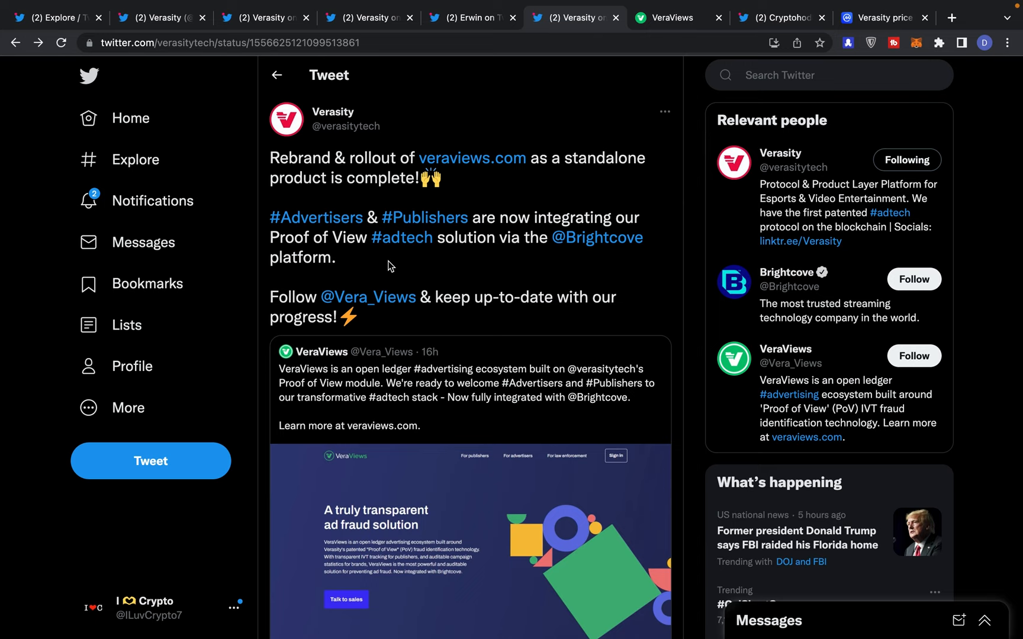
mouse_move(329, 196)
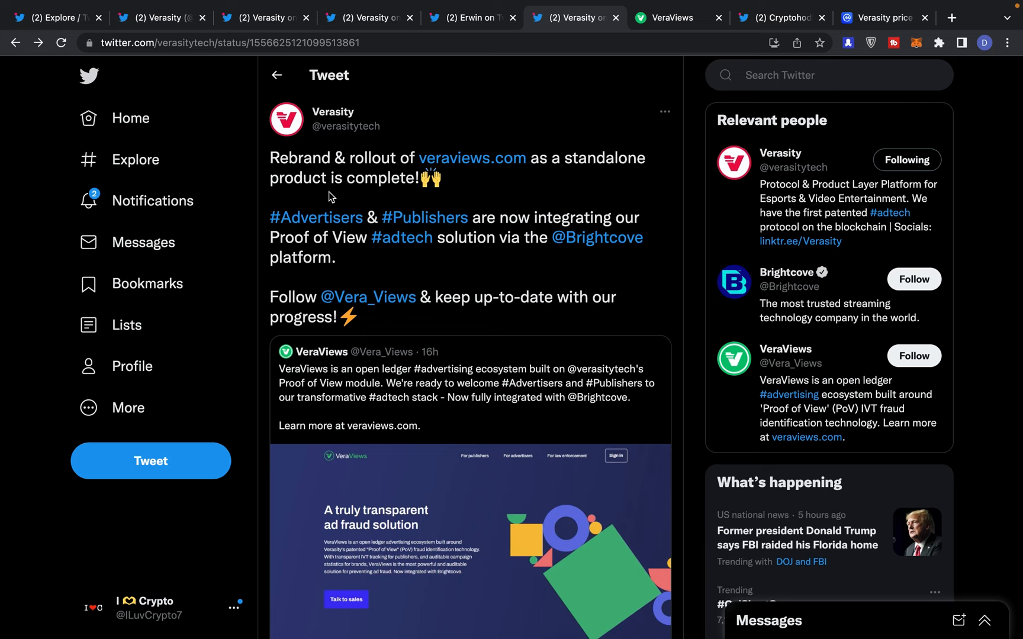
mouse_move(400, 253)
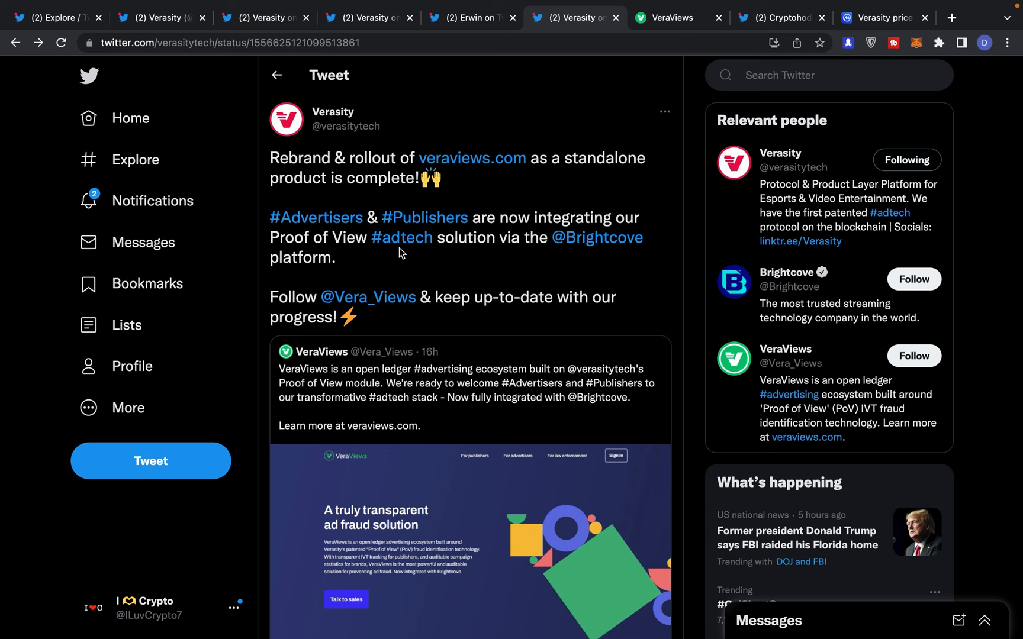
scroll(down, 3)
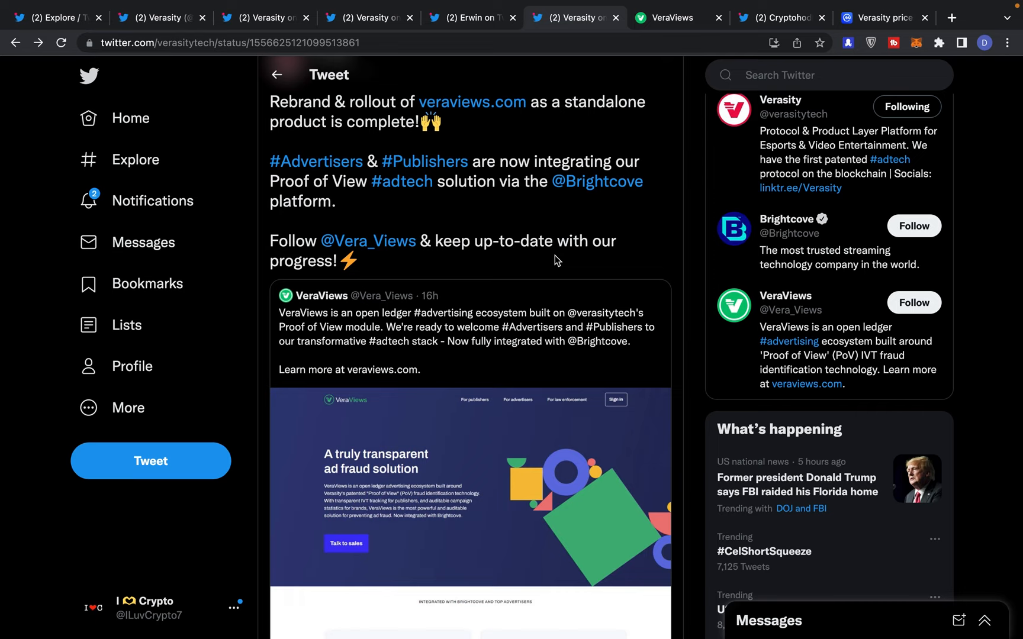
mouse_move(913, 303)
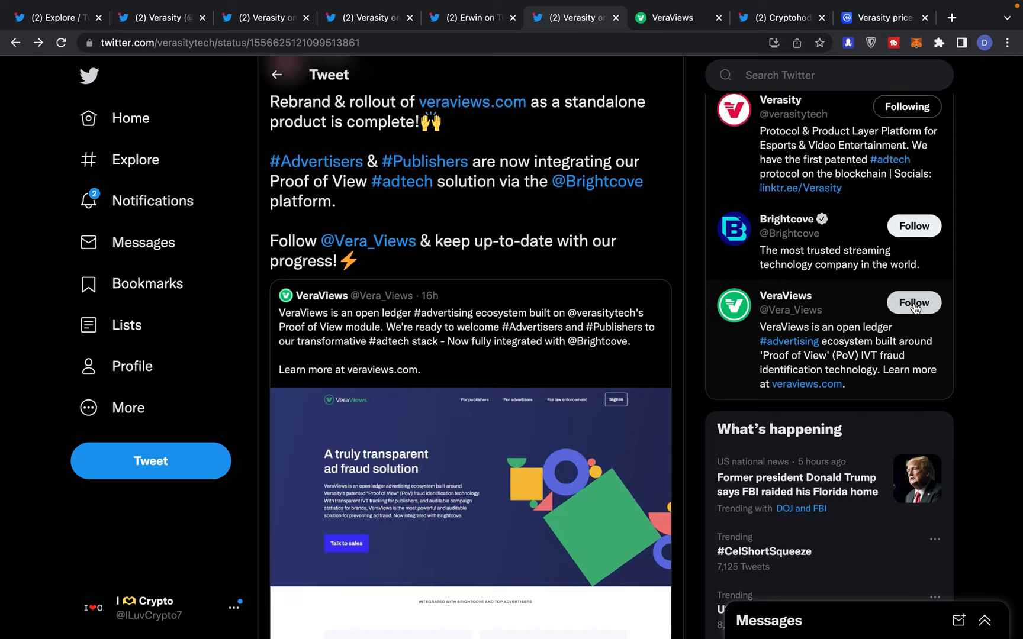
Follow the VeraViews account from the Relevant people panel
click(912, 302)
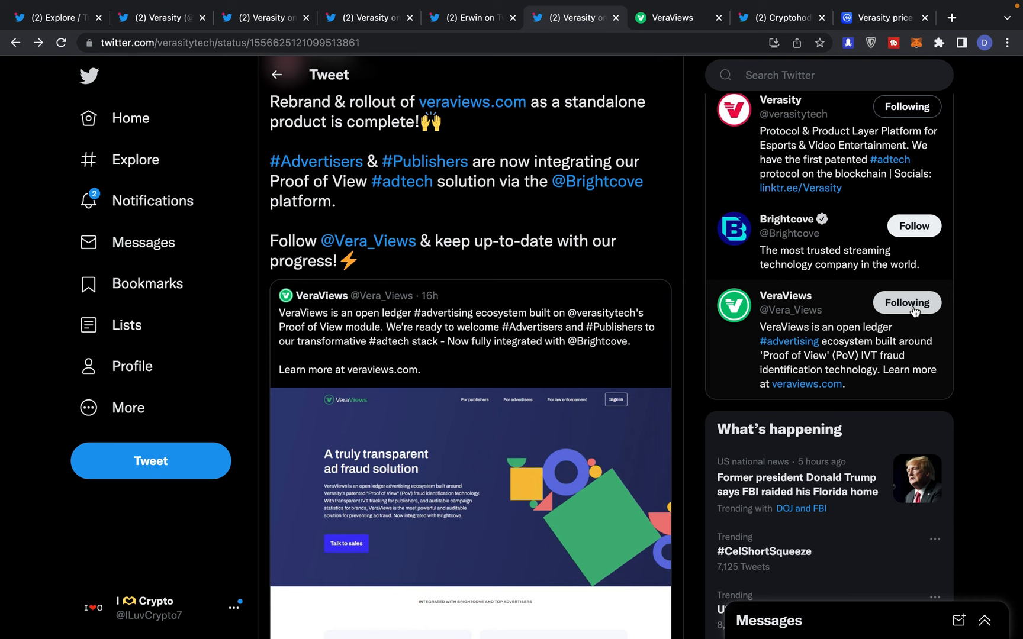
scroll(down, 3)
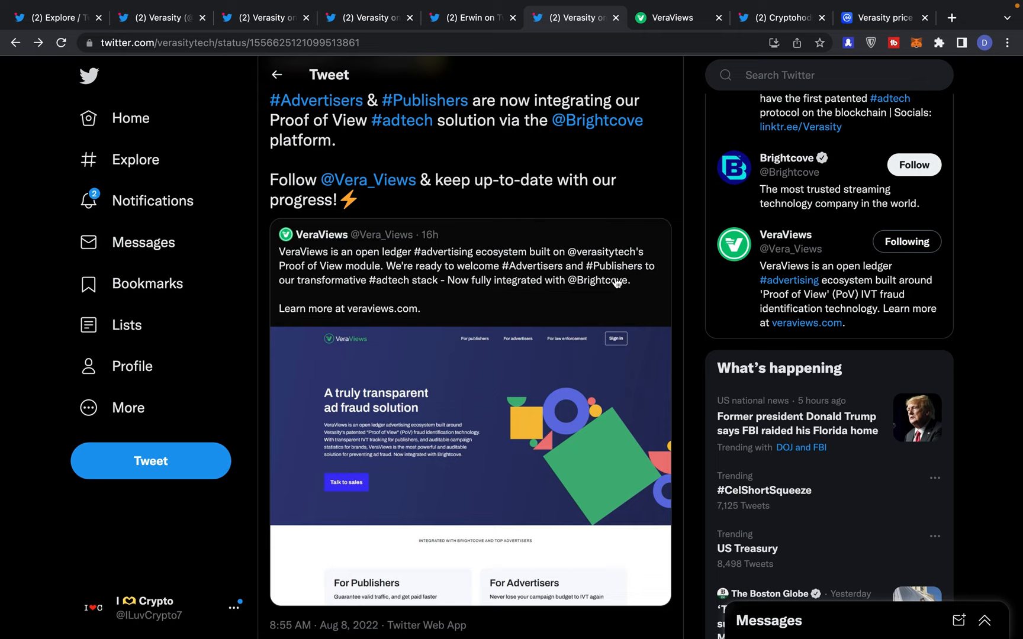
mouse_move(576, 292)
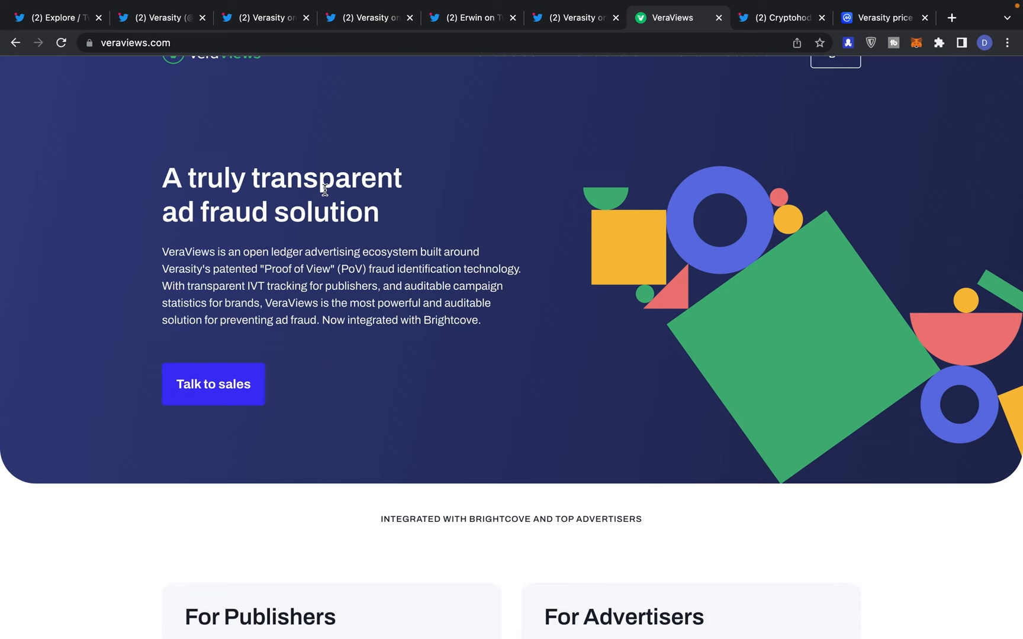
Read the VeraViews site's features and Proof of View sections, glancing back at the Verasity tweet
scroll(down, 3)
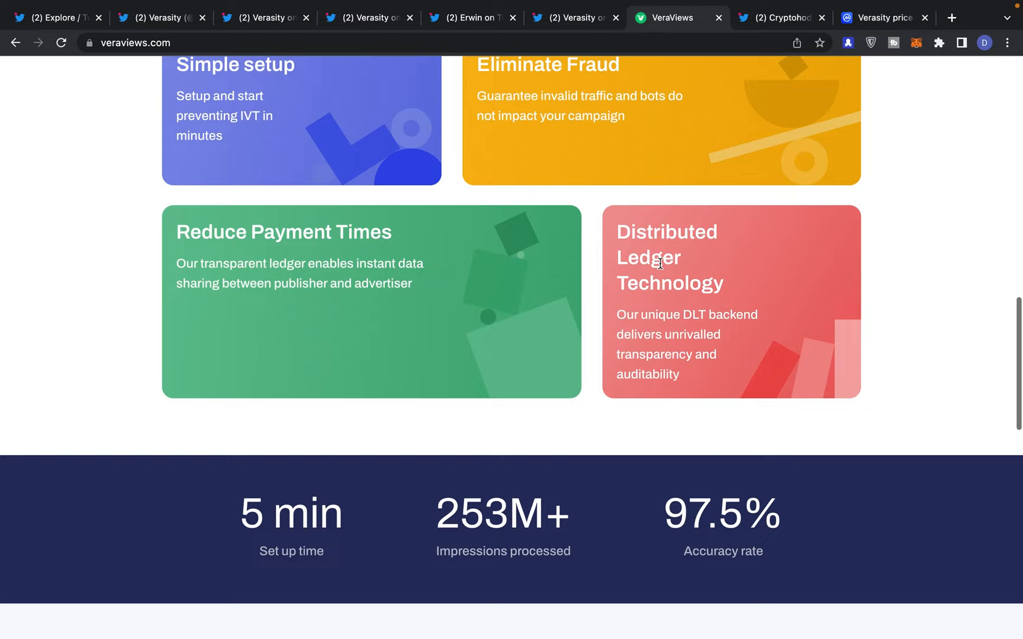
scroll(down, 3)
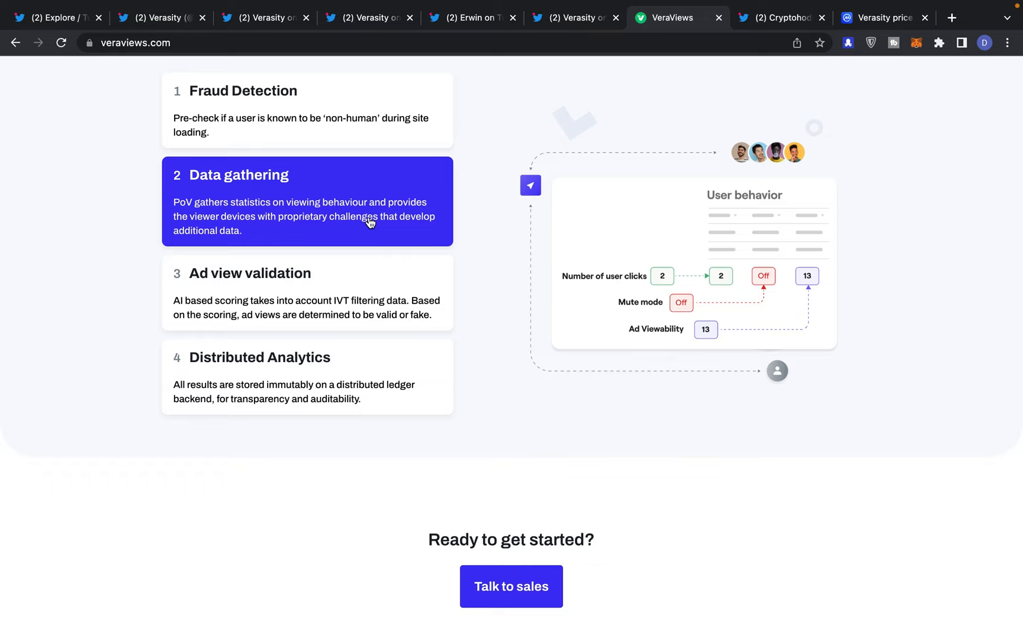
click(306, 292)
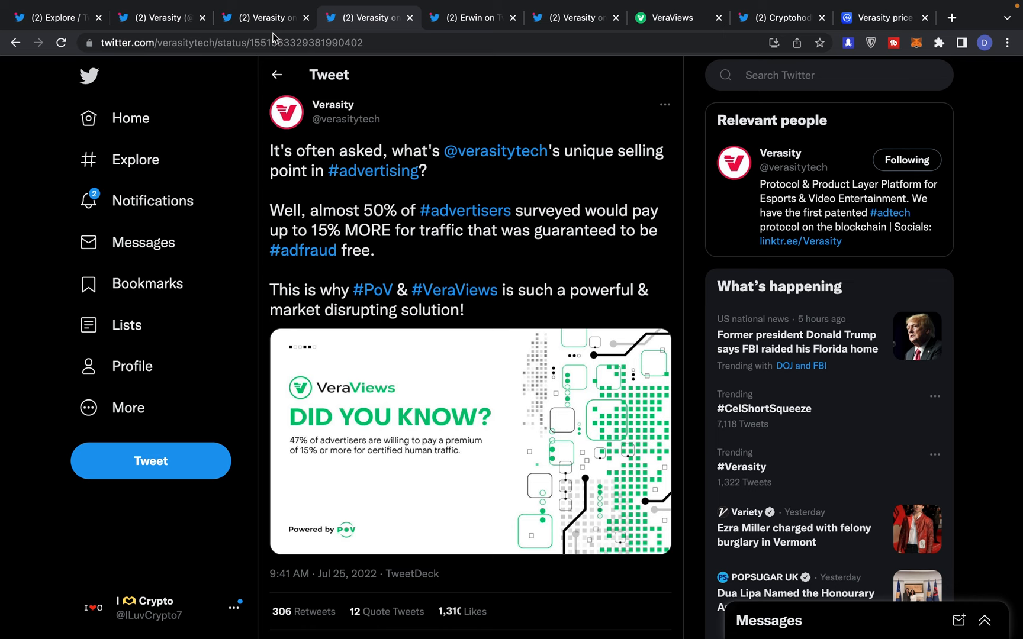
click(665, 18)
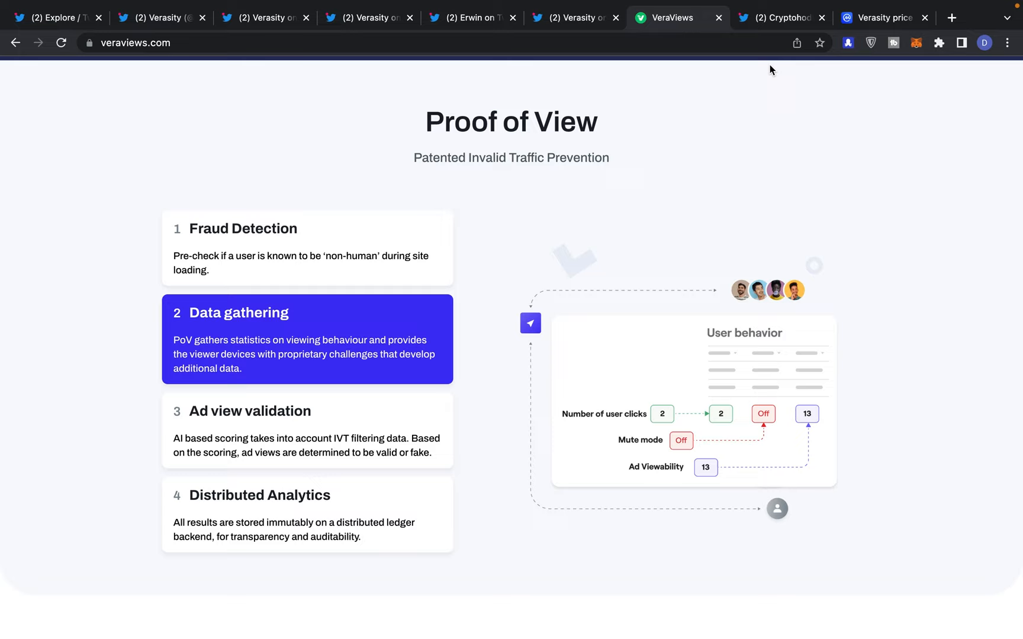
Return to the top of veraviews.com and bring up the admin sign-in page
scroll(down, 3)
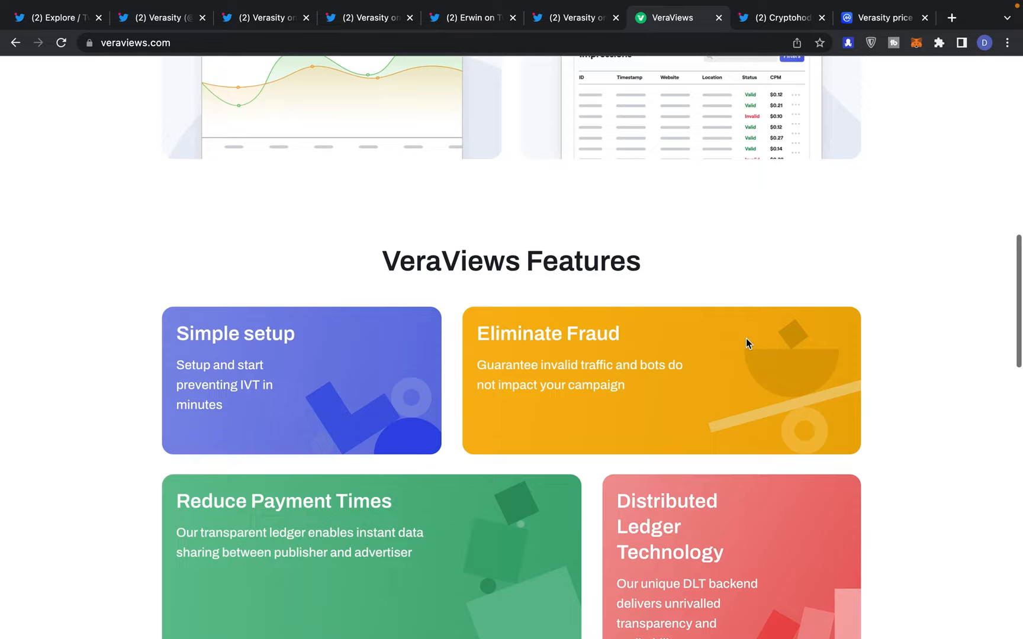
scroll(up, 3)
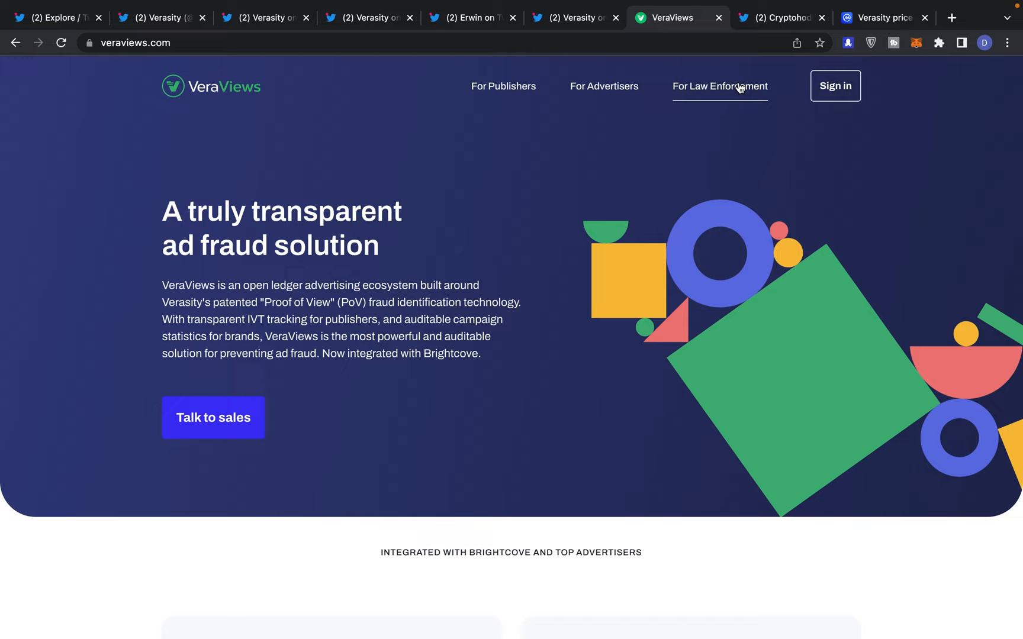
click(835, 86)
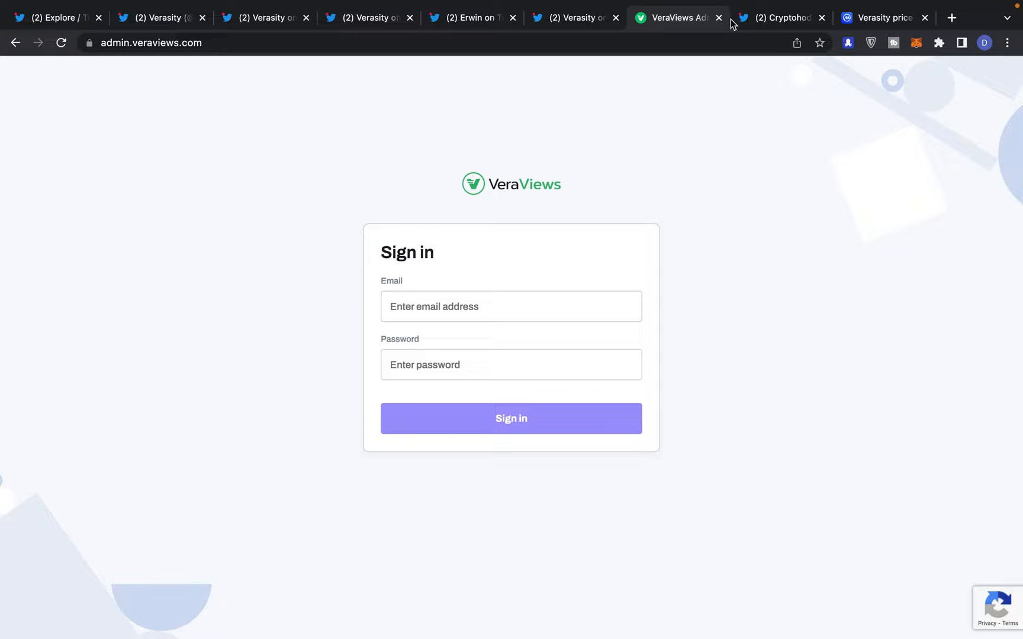
mouse_move(779, 18)
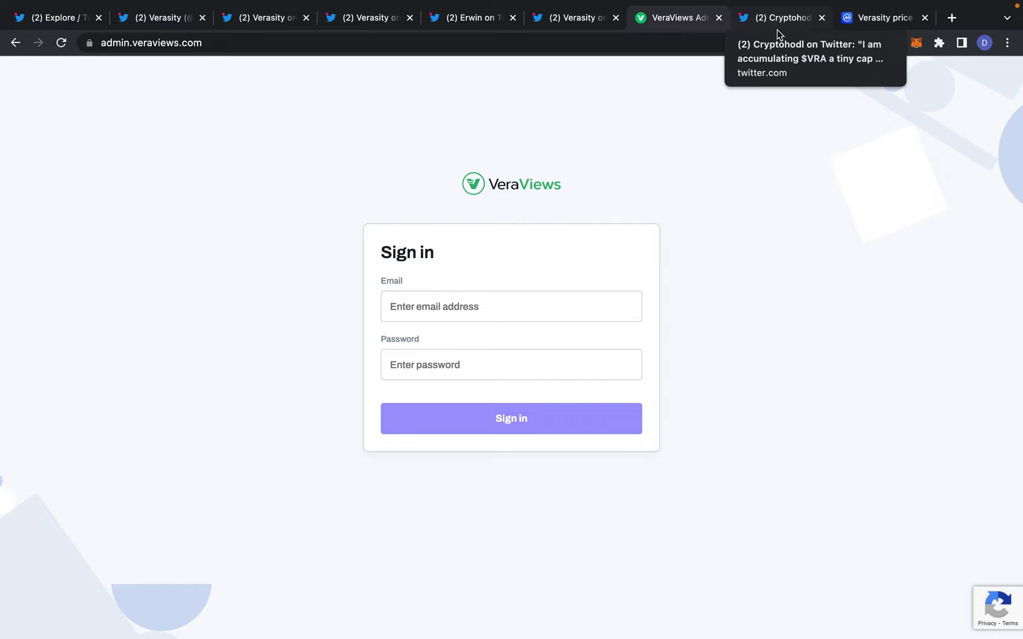
Switch to Cryptohodl's tweet calling $VRA a tiny cap on fire sale
click(777, 18)
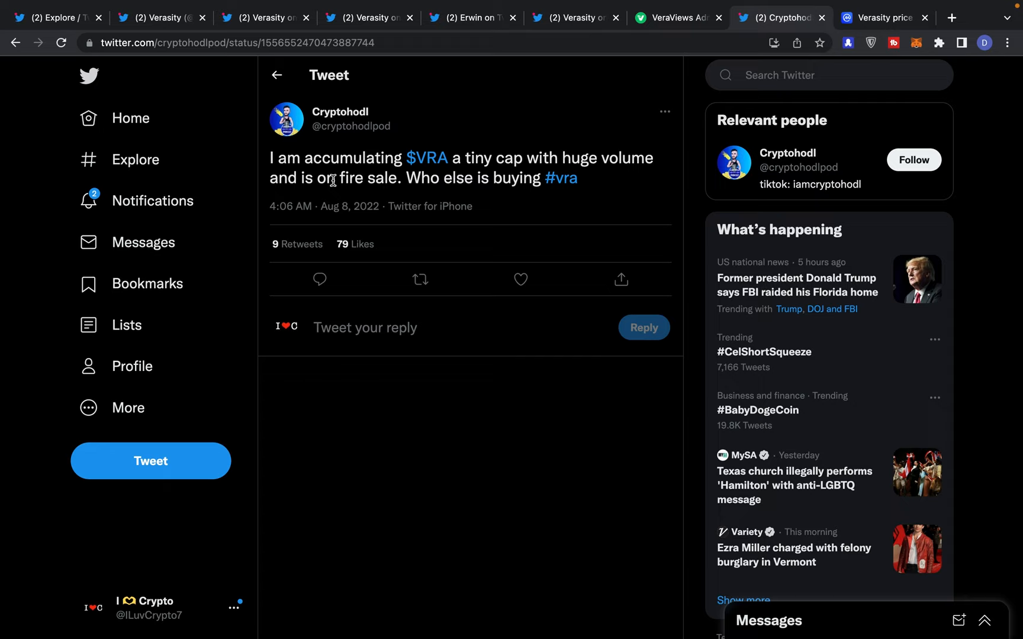
mouse_move(481, 168)
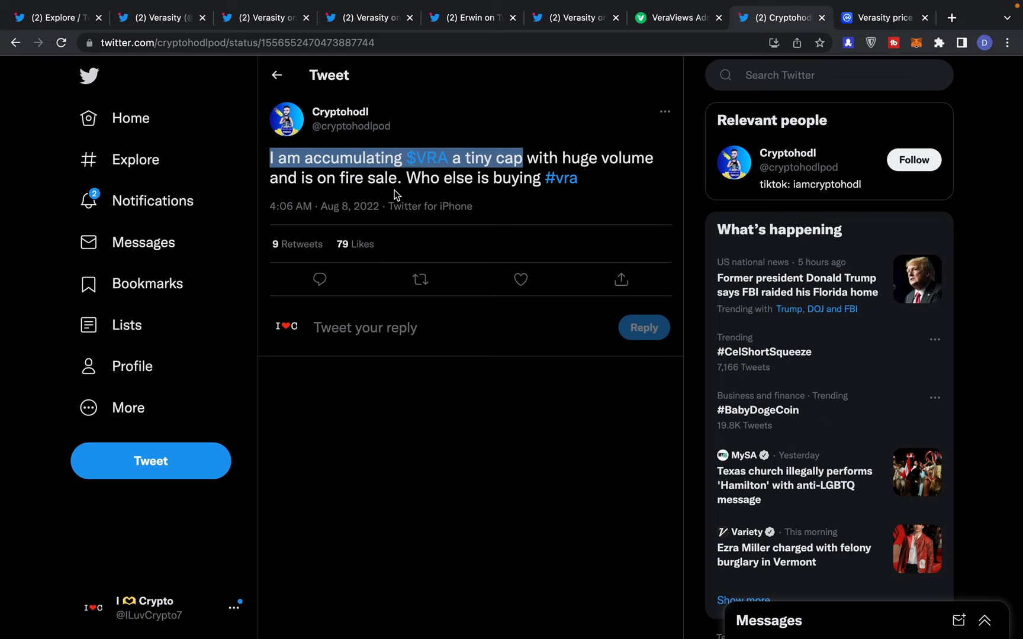
mouse_move(883, 18)
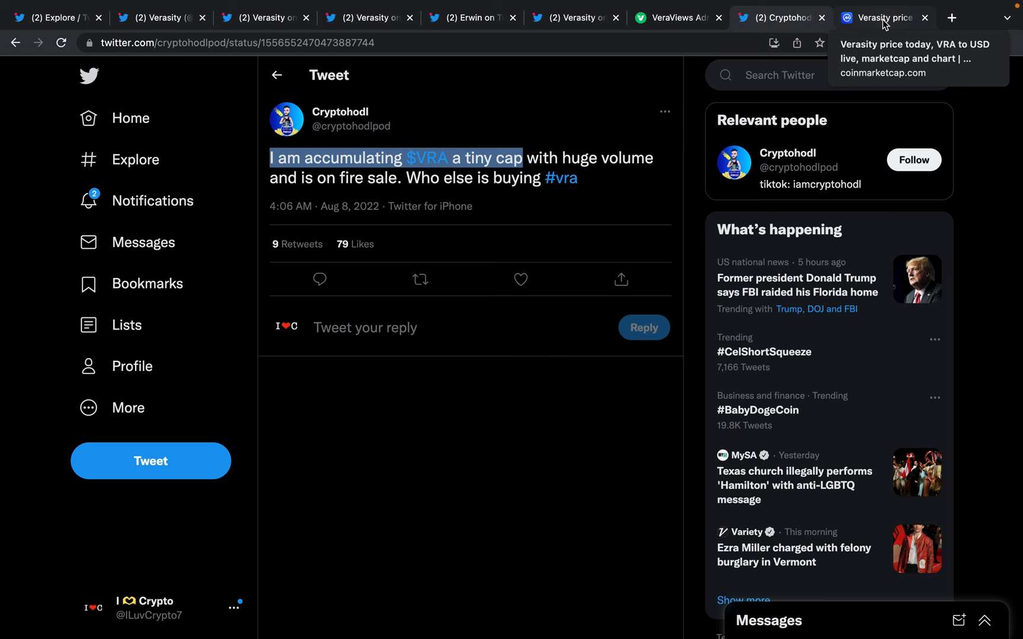
View VRA's price and market cap on CoinMarketCap and set the chart range to ALL
click(882, 18)
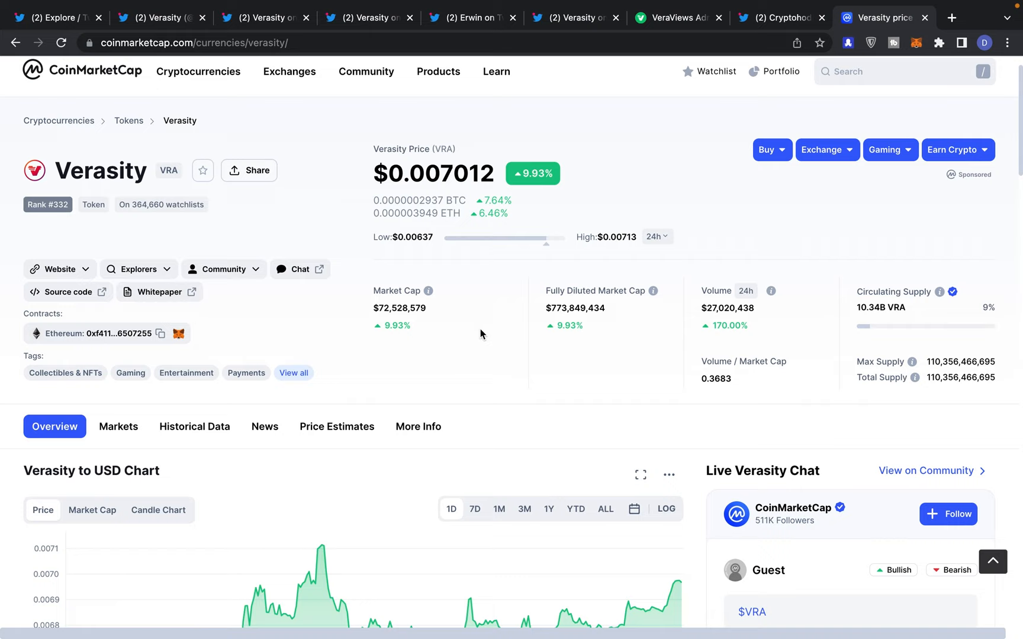
mouse_move(504, 338)
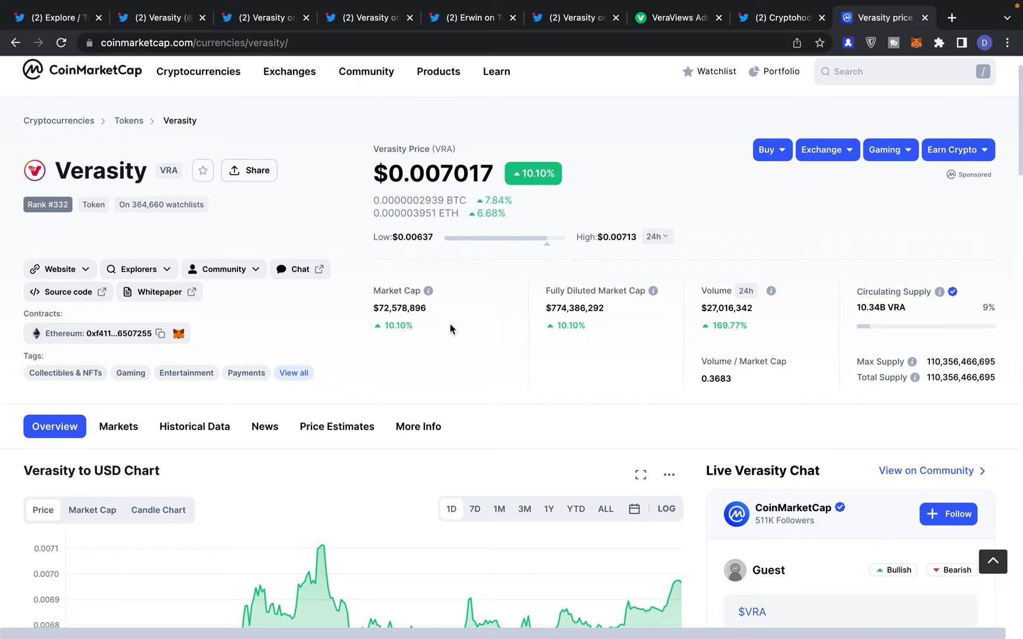
mouse_move(526, 350)
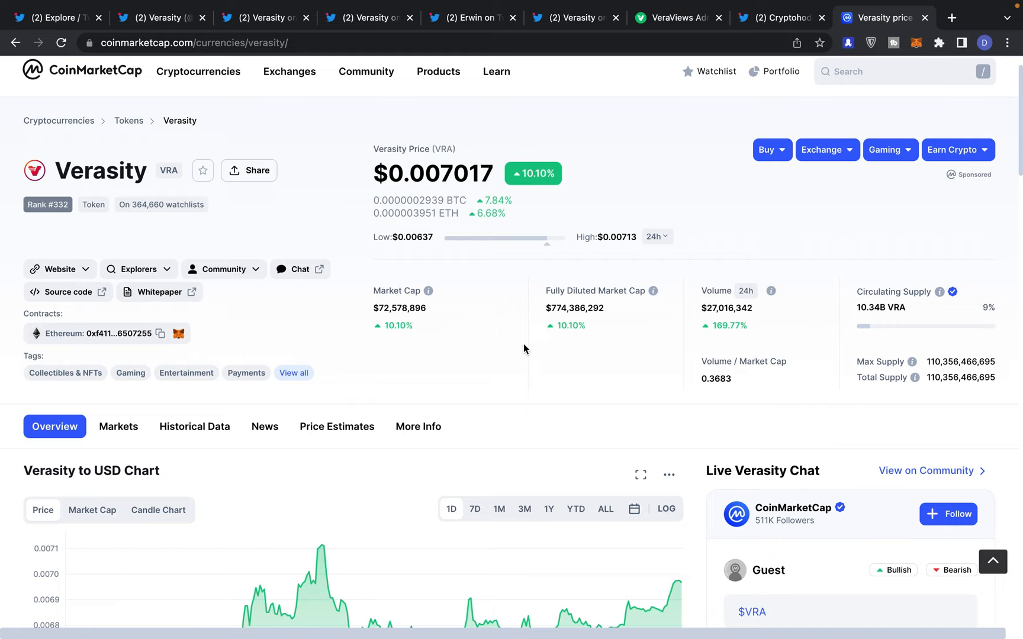
mouse_move(462, 339)
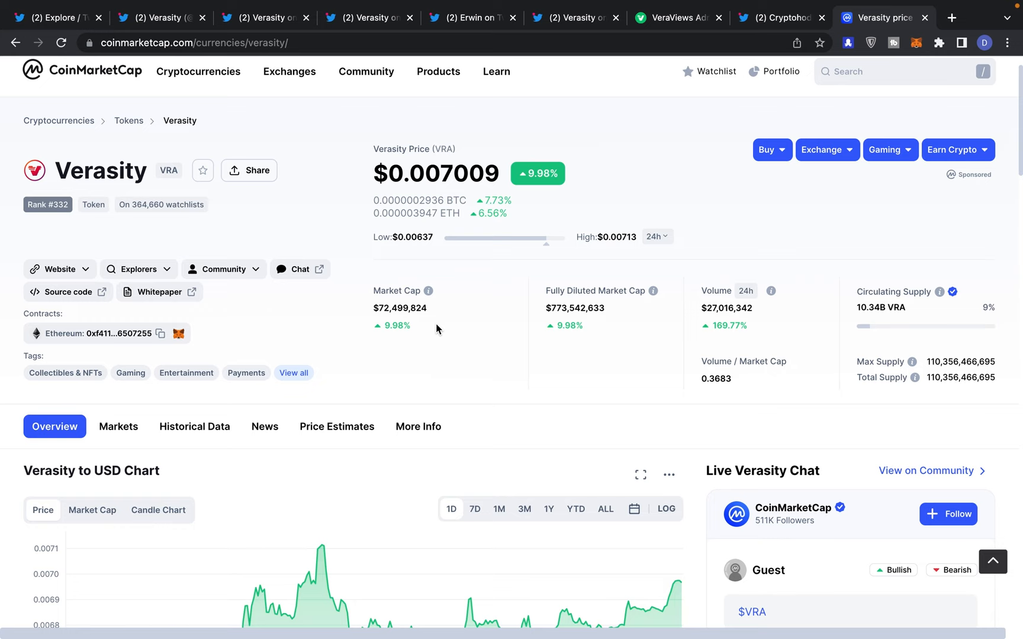
scroll(down, 3)
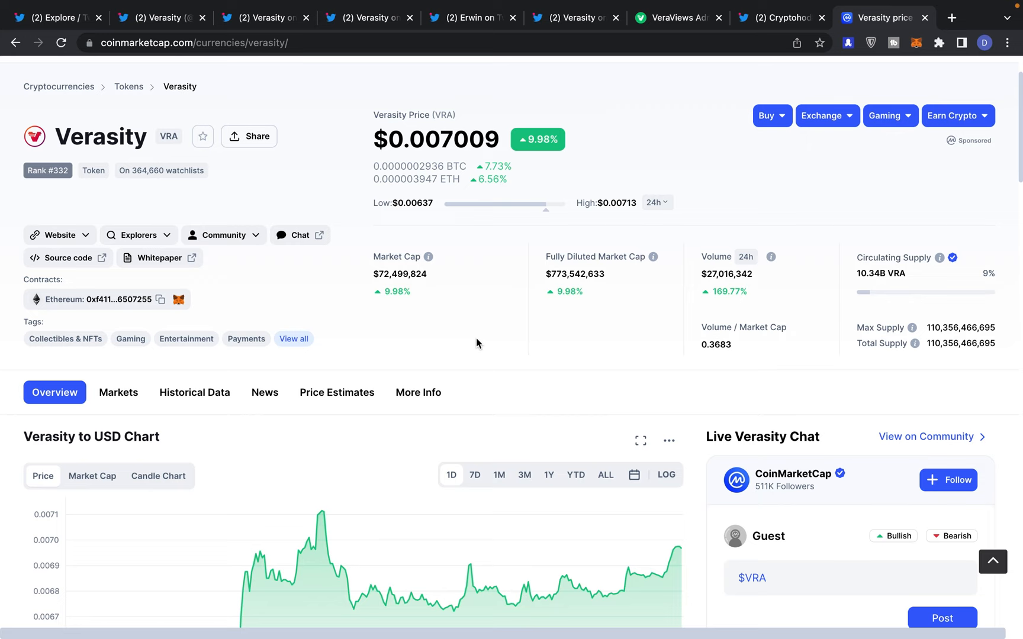
click(604, 347)
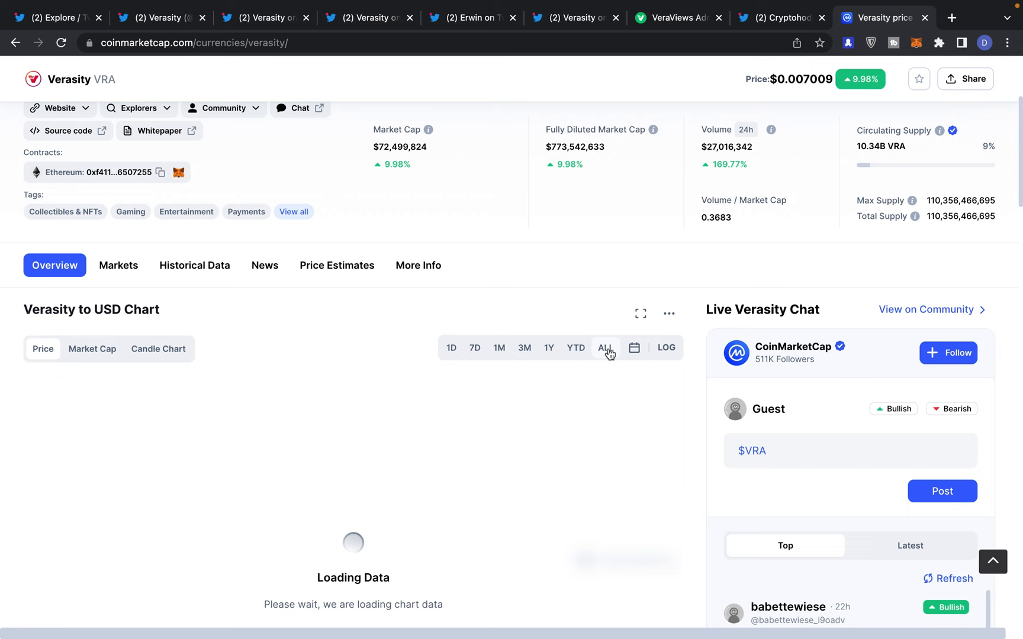
click(604, 348)
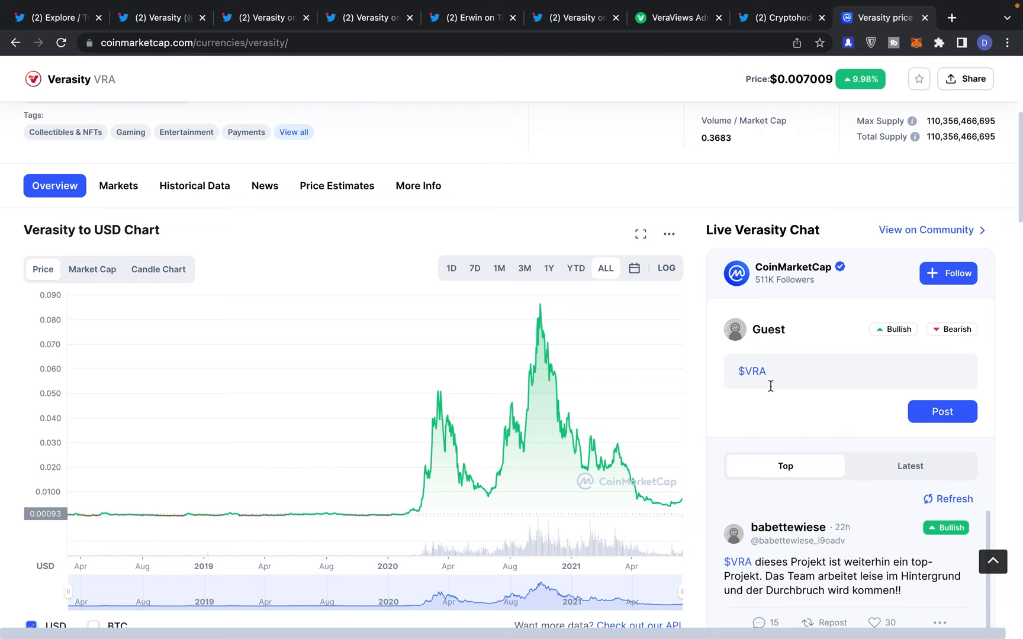
scroll(down, 3)
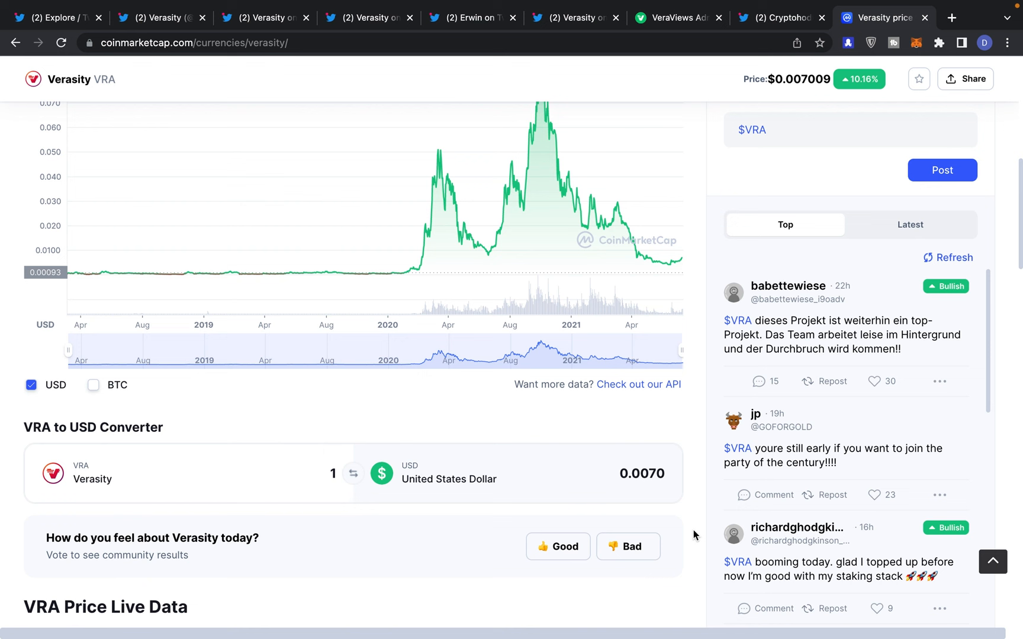
scroll(up, 3)
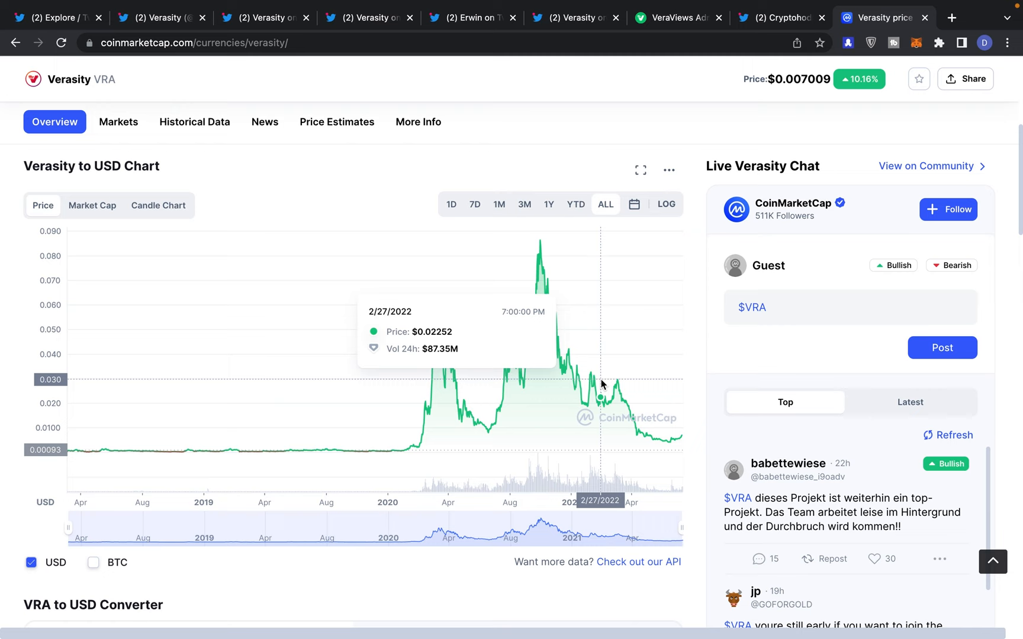
click(498, 204)
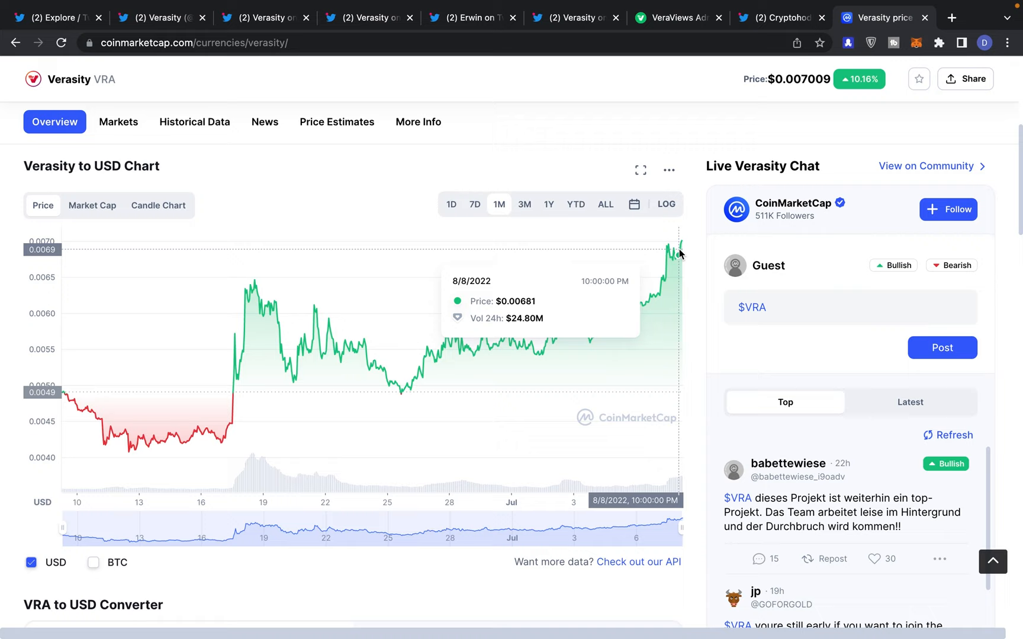
mouse_move(223, 439)
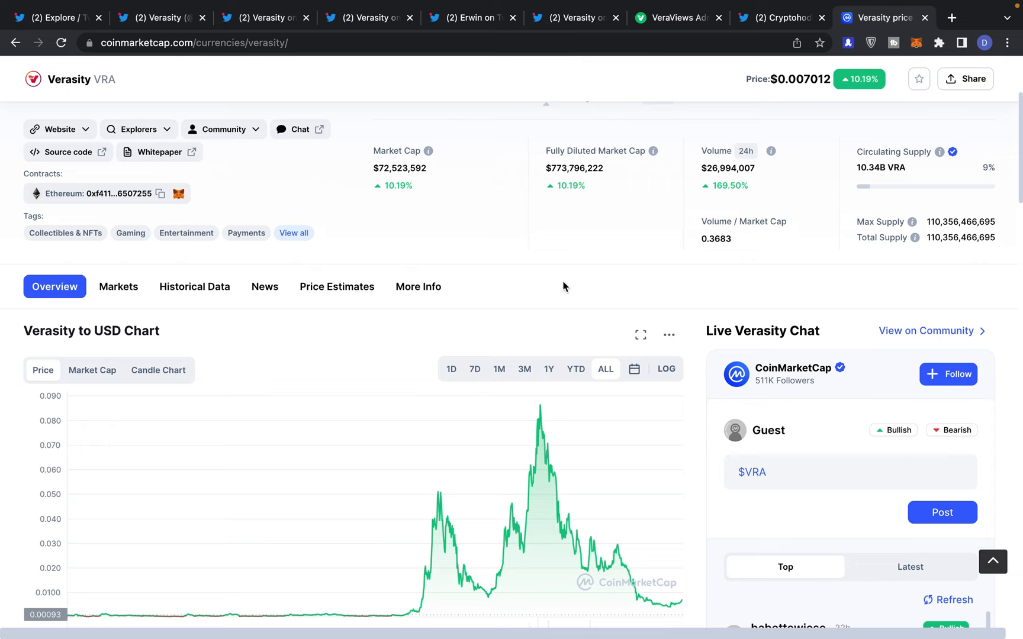
Switch the all-time Verasity chart to show market cap instead of price
click(92, 370)
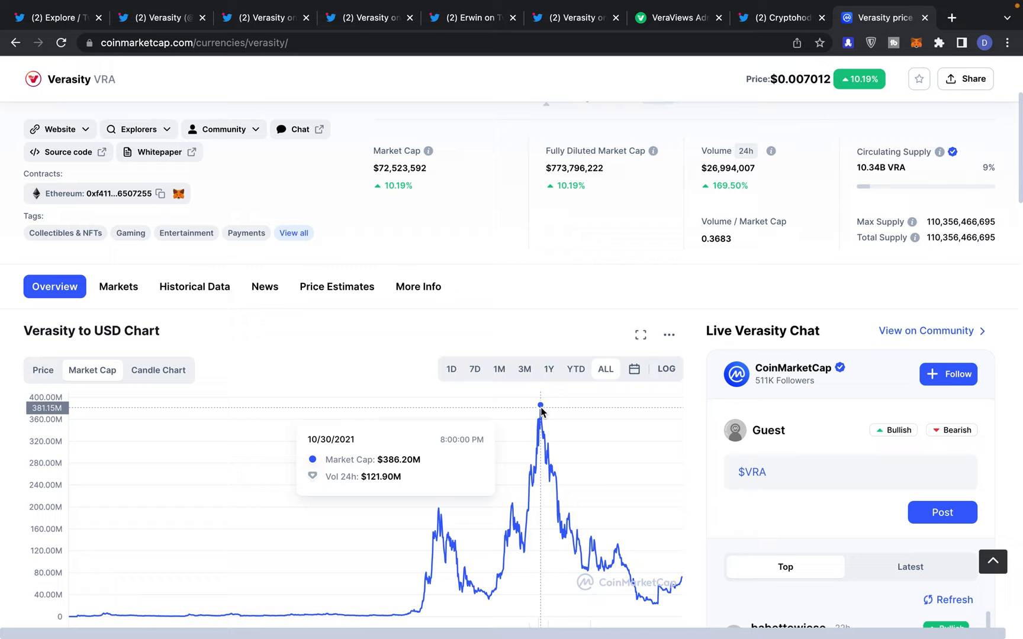
mouse_move(682, 340)
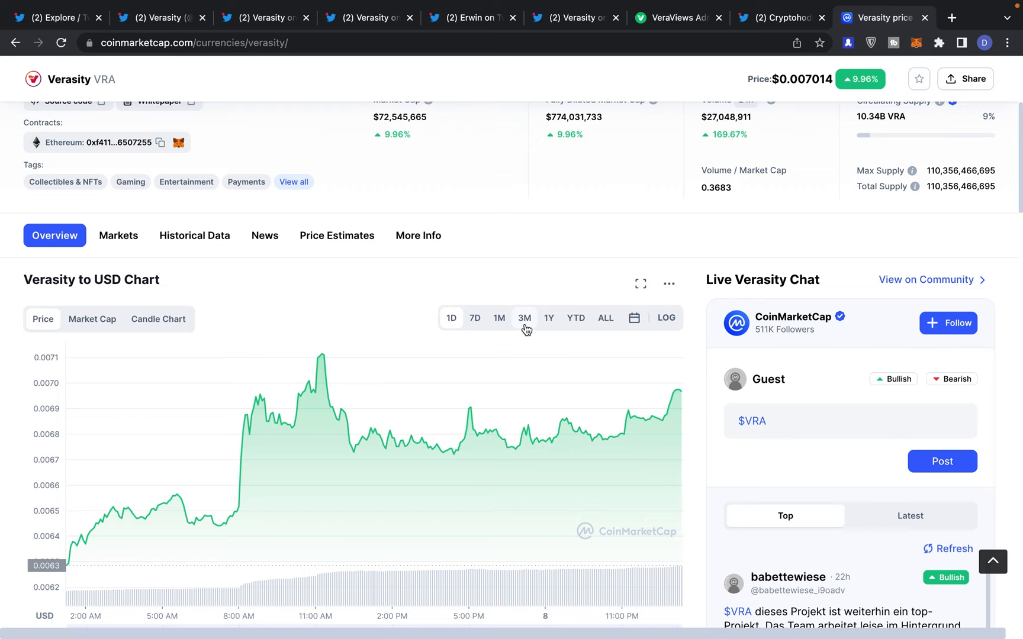
Set the Verasity to USD price chart to the 1M range
click(475, 319)
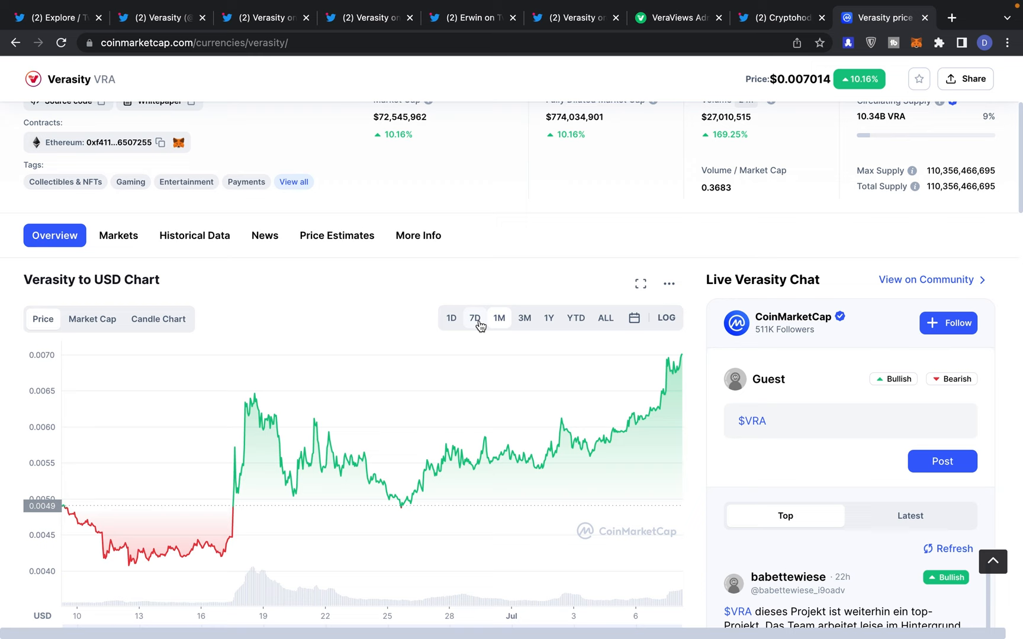
scroll(up, 3)
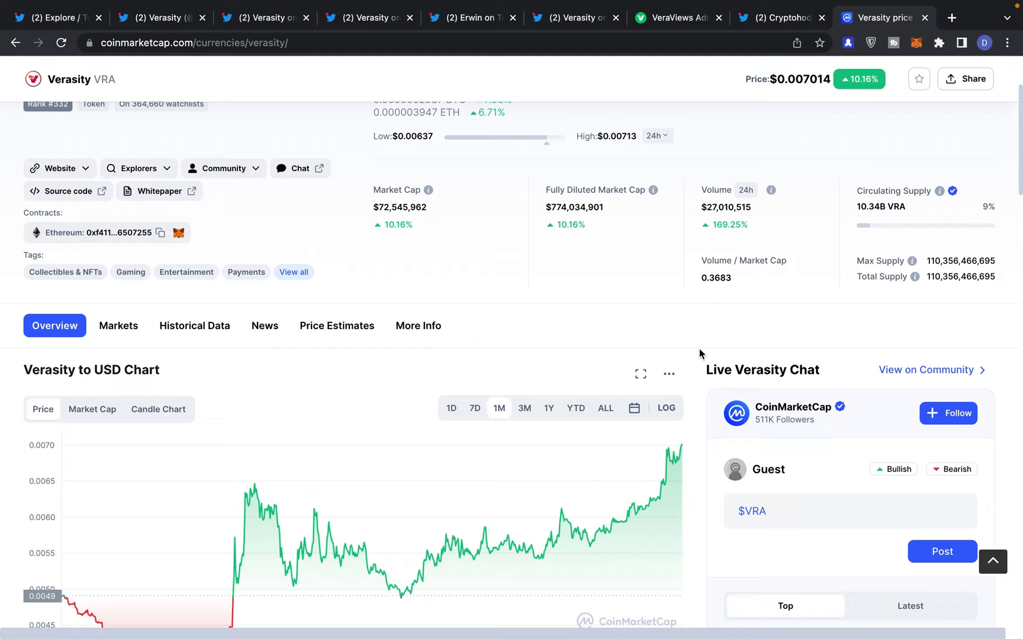